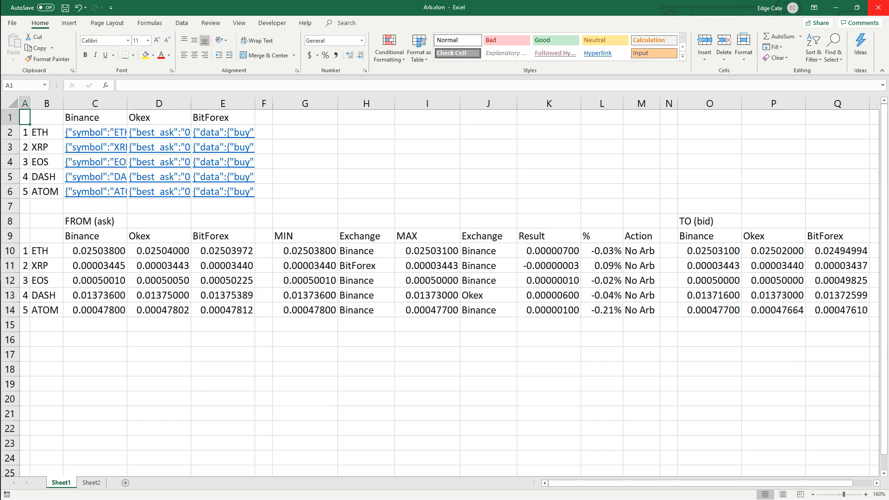
Review the finished arbitrage layout on Sheet1, then switch to Sheet2
{"action": "left_click_drag", "start_coordinate": [46, 117], "coordinate": [222, 191]}
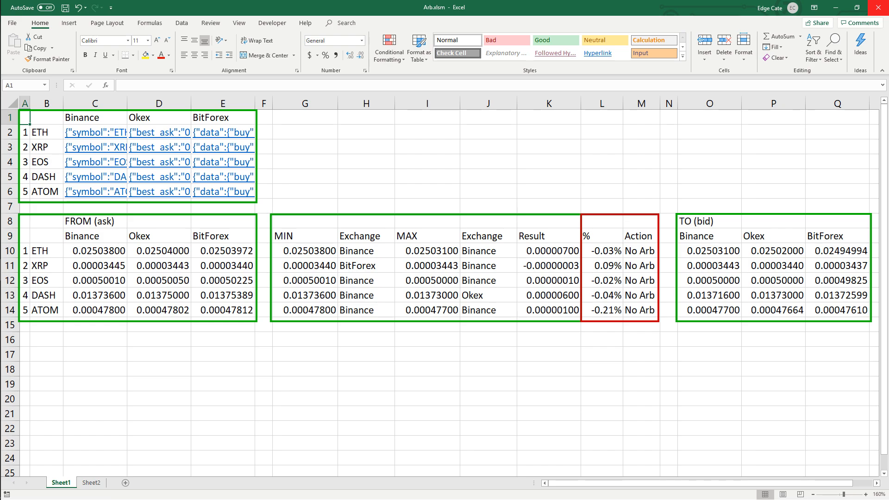
{"action": "left_click", "coordinate": [91, 482]}
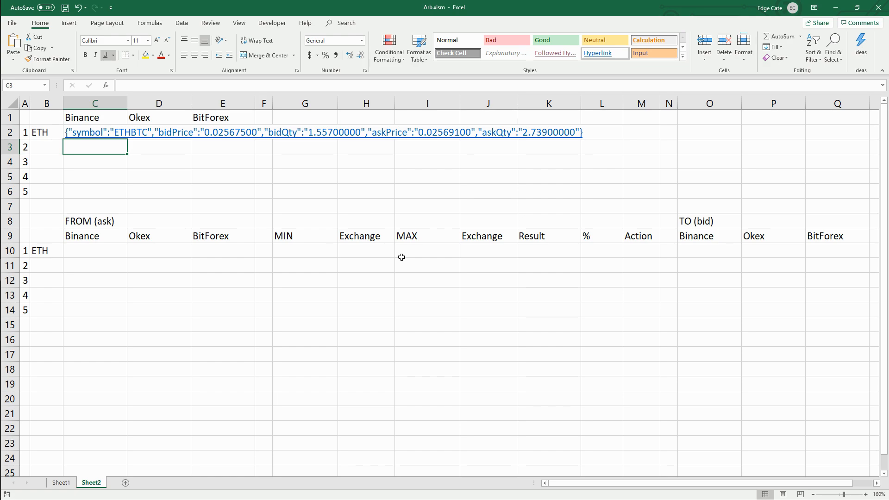
{"action": "type", "text": "=WEBSERVIC"}
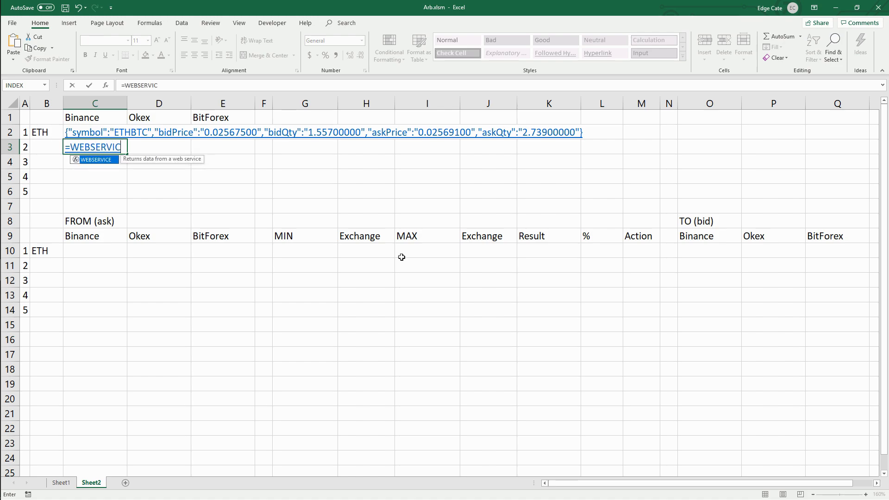
{"action": "type", "text": "E(\"www.goog"}
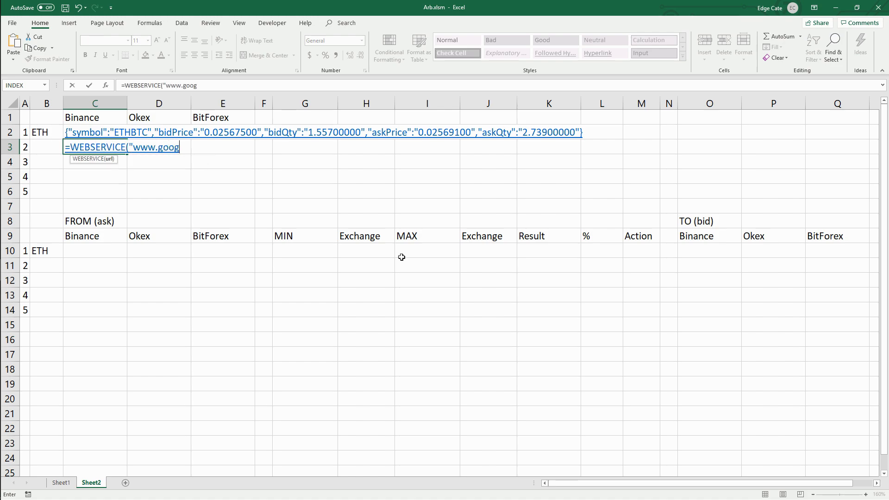
{"action": "key", "text": "Return"}
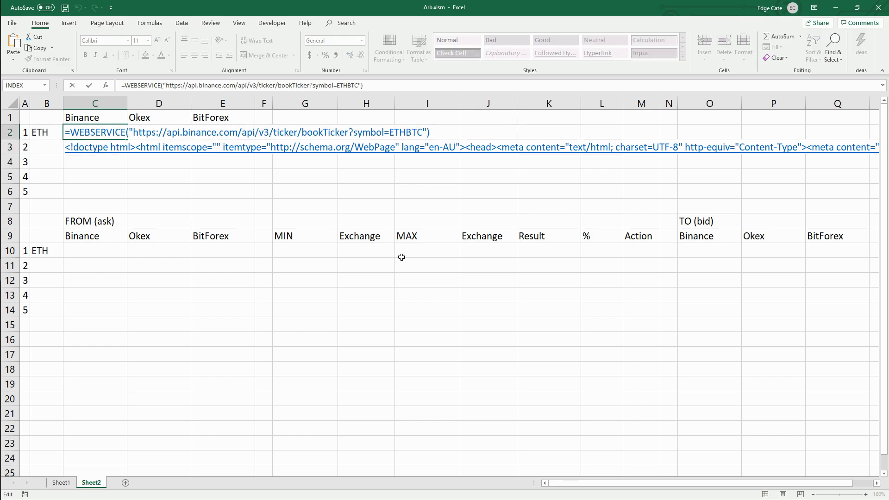
{"action": "key", "text": "Return"}
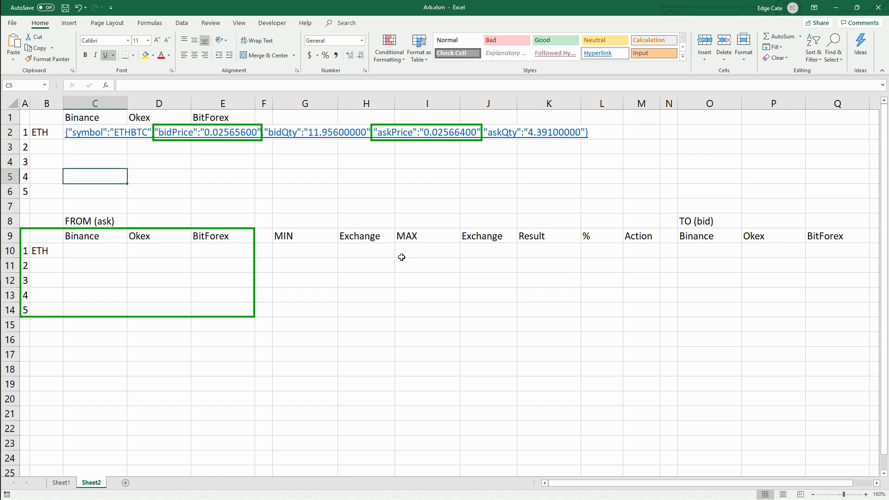
Type =MID($C2, FIND("askPrice", $C2, 1), 10) into C10
{"action": "type", "text": "=MID("}
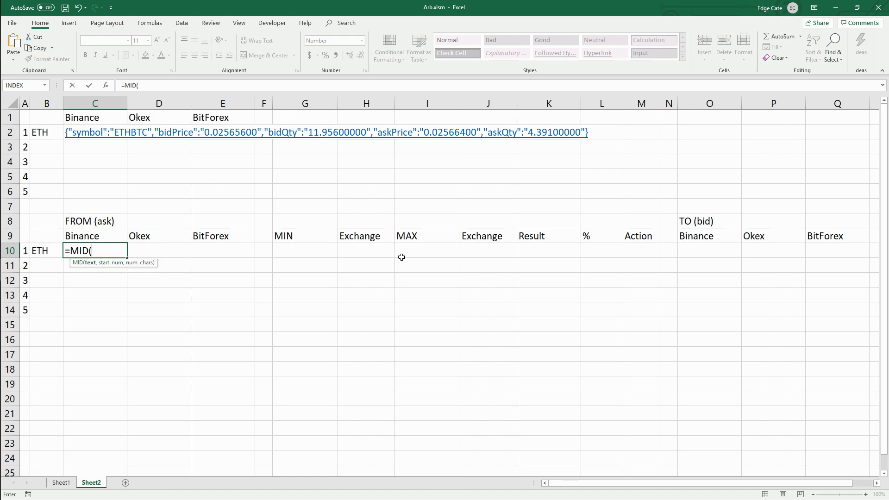
{"action": "type", "text": "$C2,"}
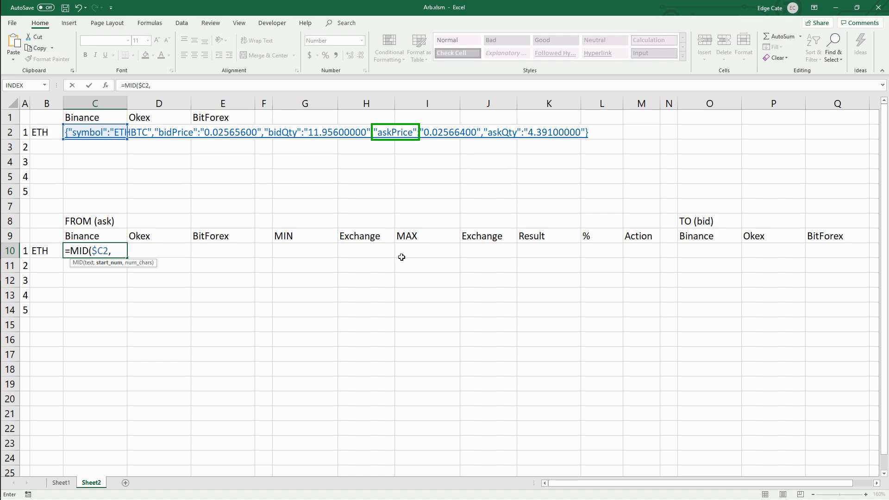
{"action": "type", "text": "FIND"}
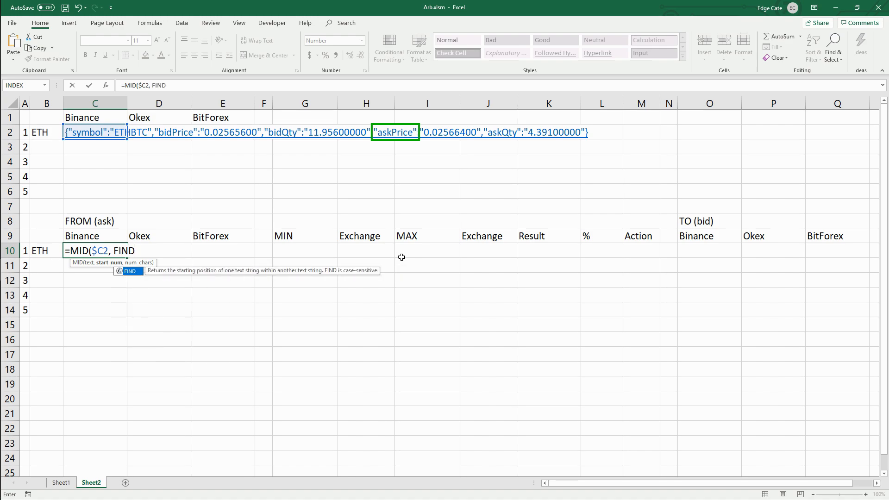
{"action": "type", "text": "("}
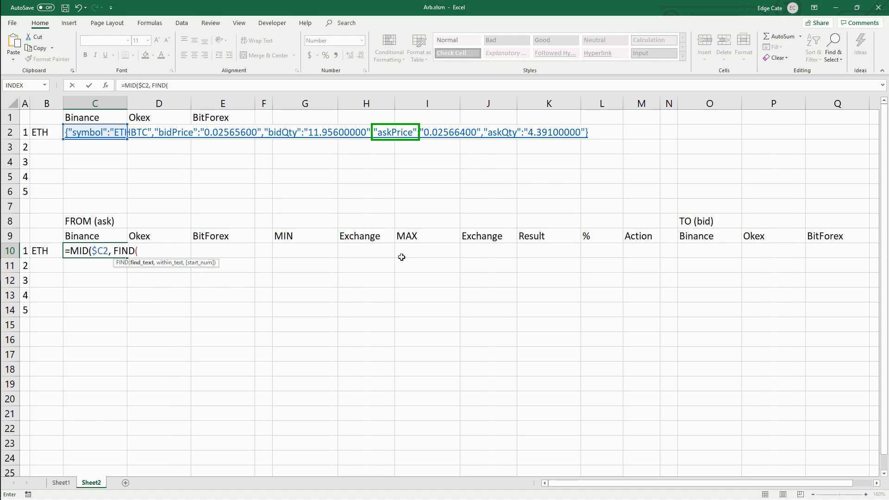
{"action": "type", "text": "\"askP"}
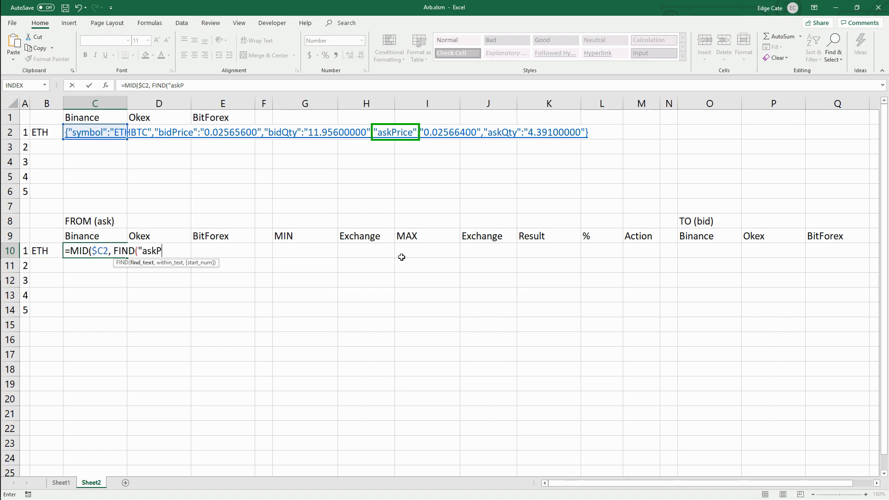
{"action": "type", "text": "rice\""}
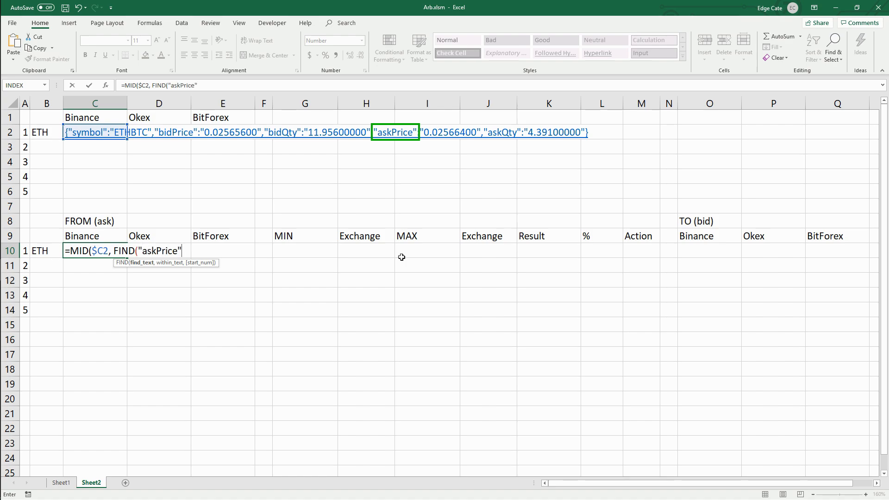
{"action": "type", "text": ", $C2,"}
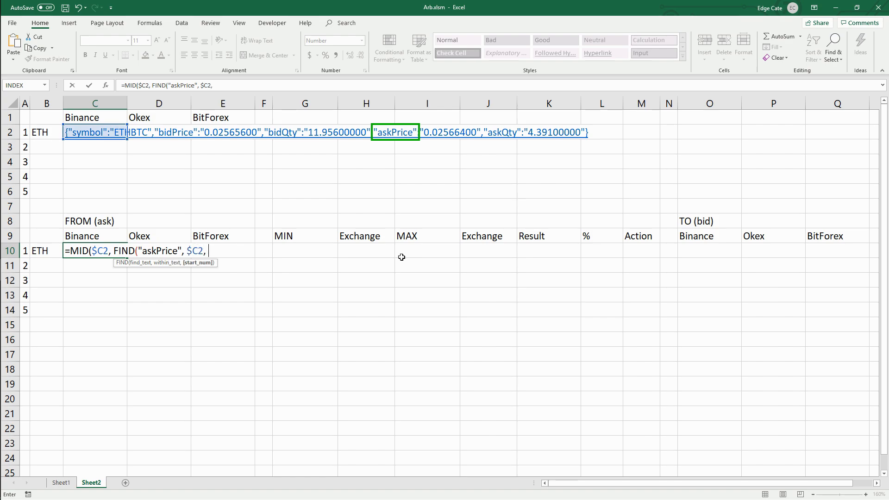
{"action": "type", "text": "1)"}
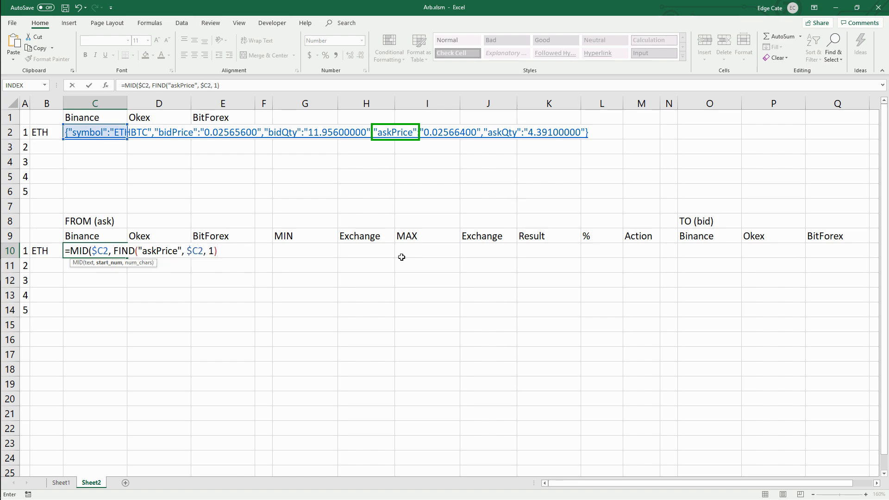
{"action": "type", "text": ","}
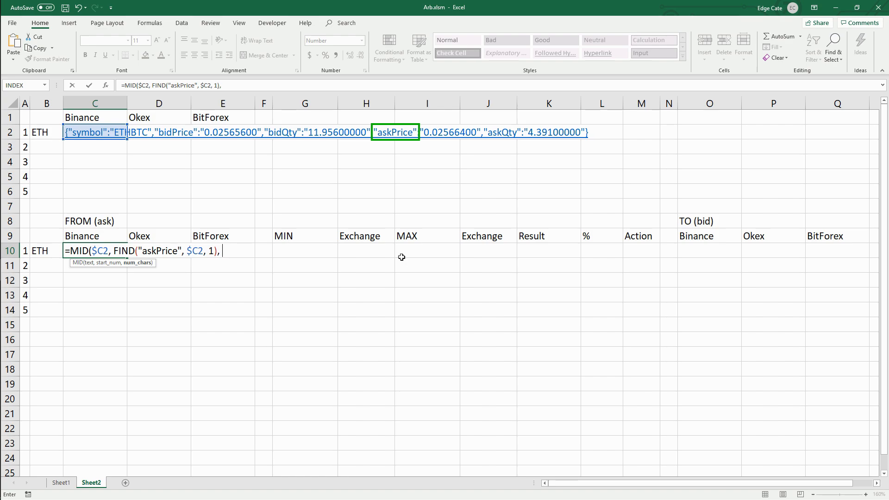
{"action": "type", "text": "10"}
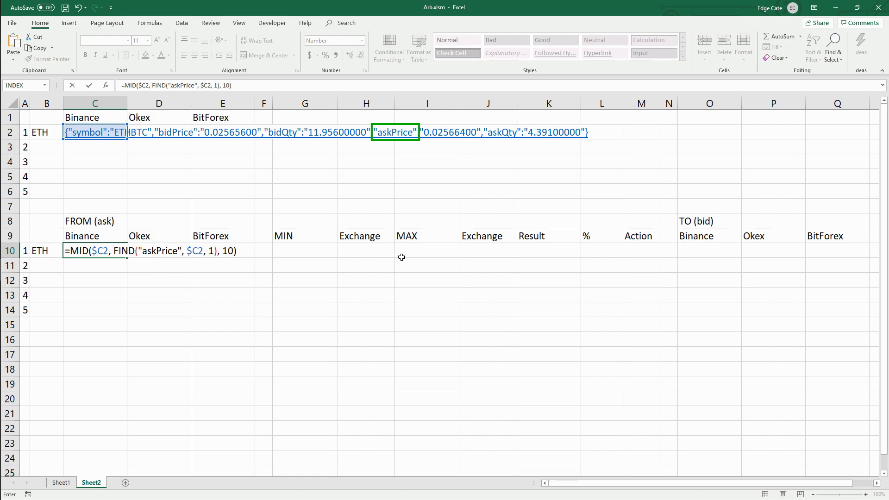
Shift C10's start by +11 and wrap it in NUMBERVALUE to show 0.02566400
{"action": "key", "text": "Return"}
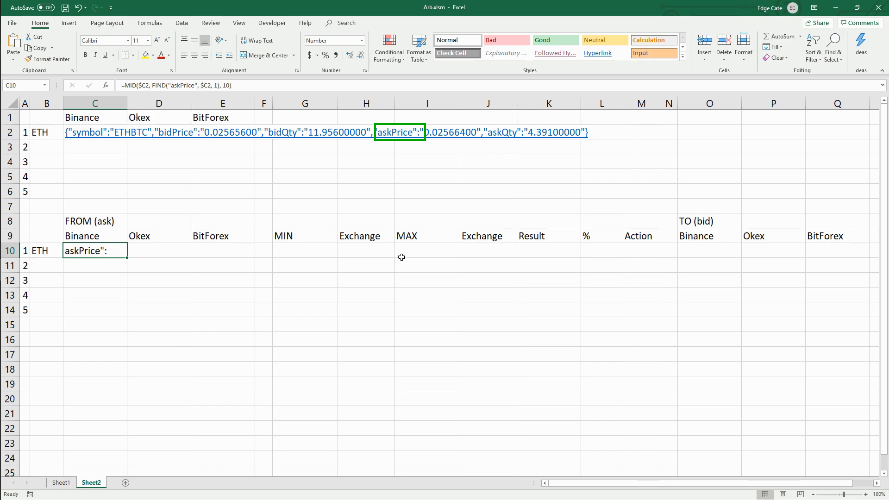
{"action": "double_click", "coordinate": [94, 251]}
{"action": "type", "text": "+11"}
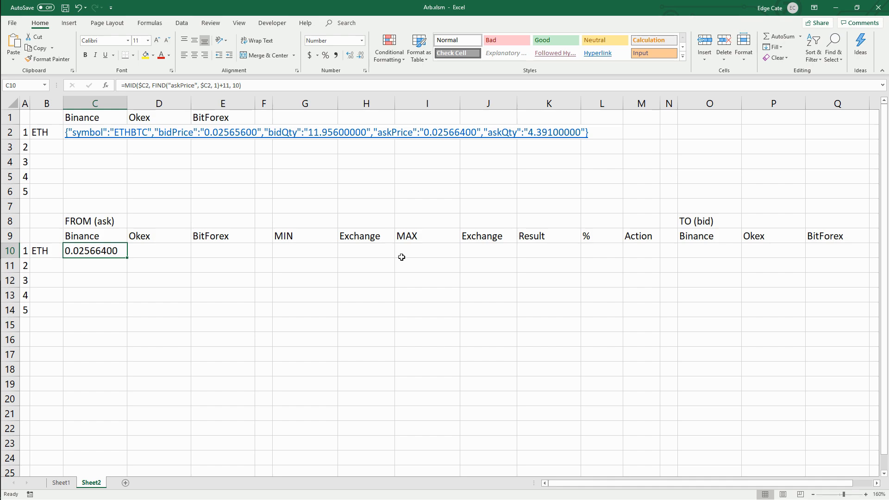
{"action": "double_click", "coordinate": [95, 250]}
{"action": "type", "text": "NUMBERVALUE("}
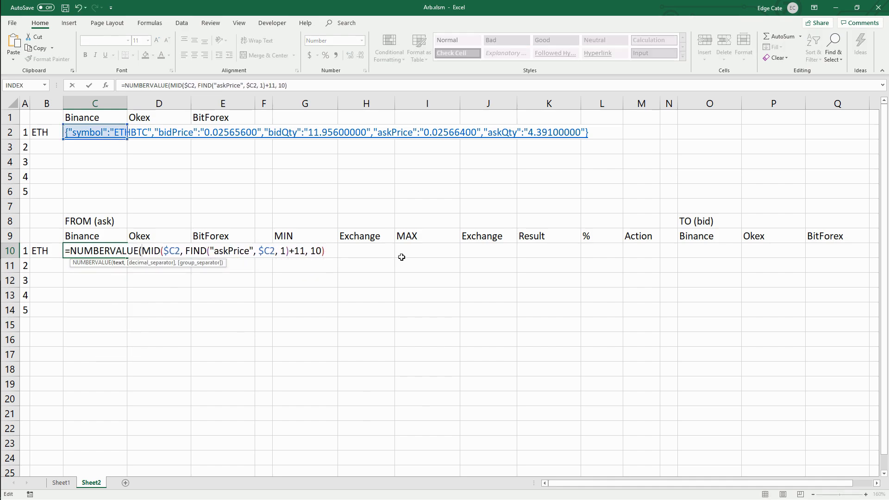
{"action": "key", "text": "Return"}
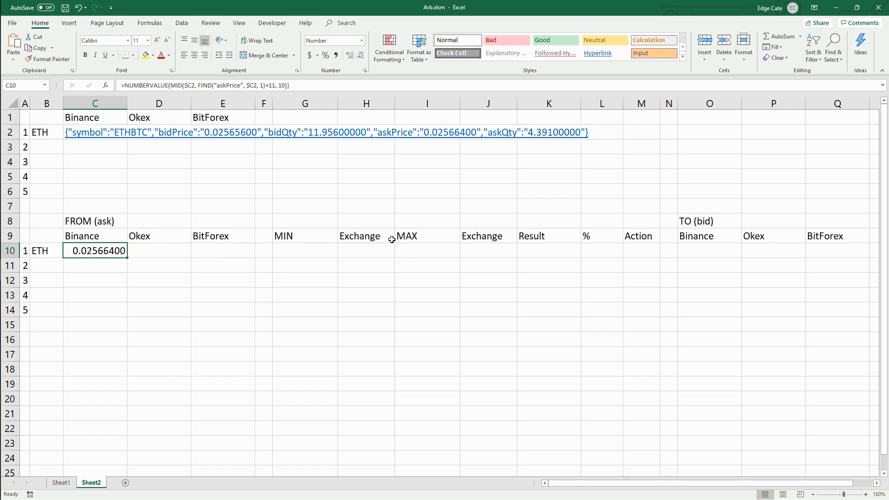
{"action": "mouse_move", "coordinate": [351, 55]}
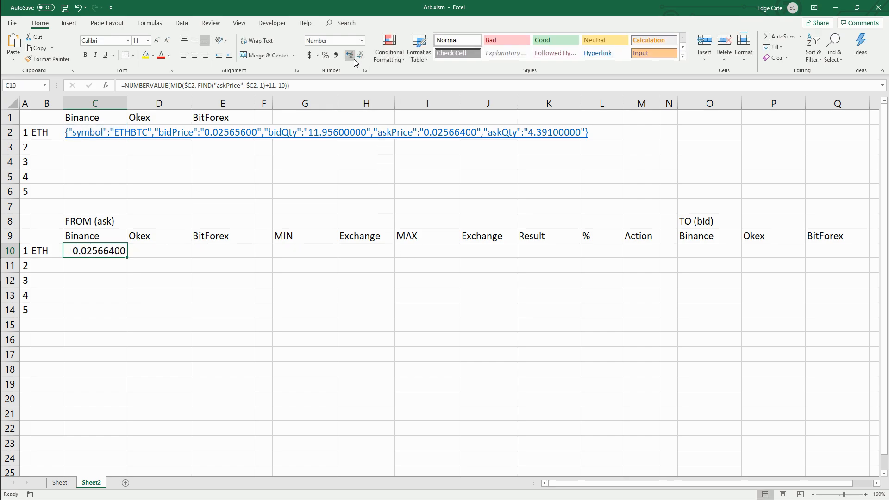
{"action": "mouse_move", "coordinate": [350, 56]}
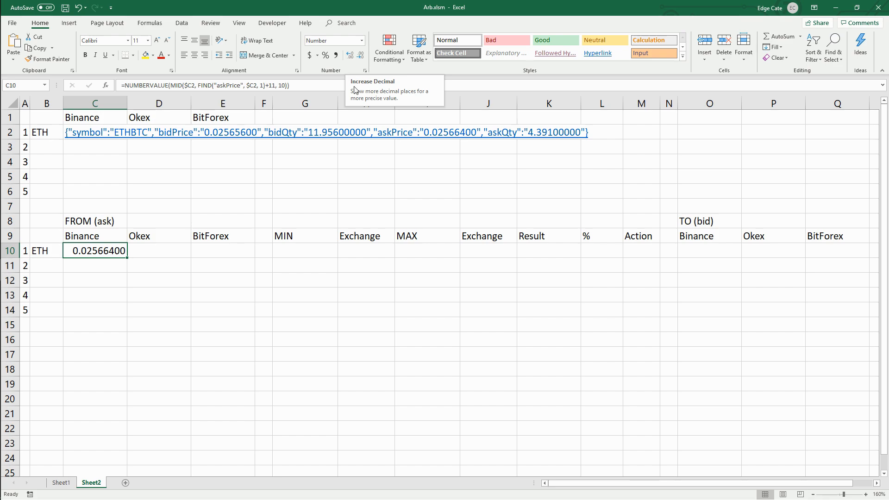
{"action": "double_click", "coordinate": [94, 250]}
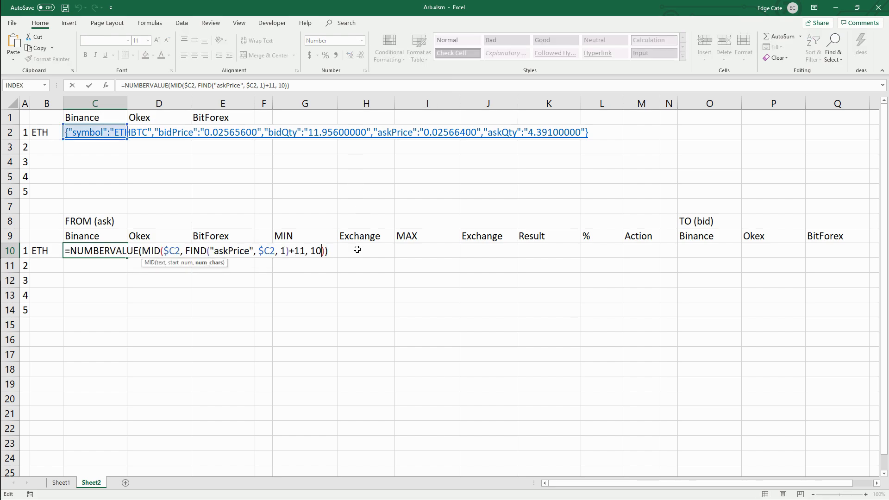
Add FIND(CHAR(34), $C2, FIND("askPrice", $C2, 1)+11 as C10's MID length
{"action": "double_click", "coordinate": [316, 251]}
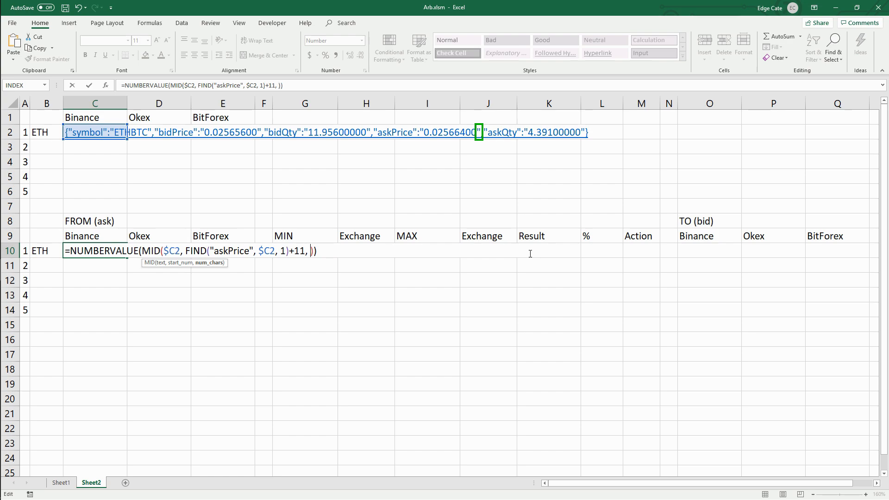
{"action": "type", "text": "FIND("}
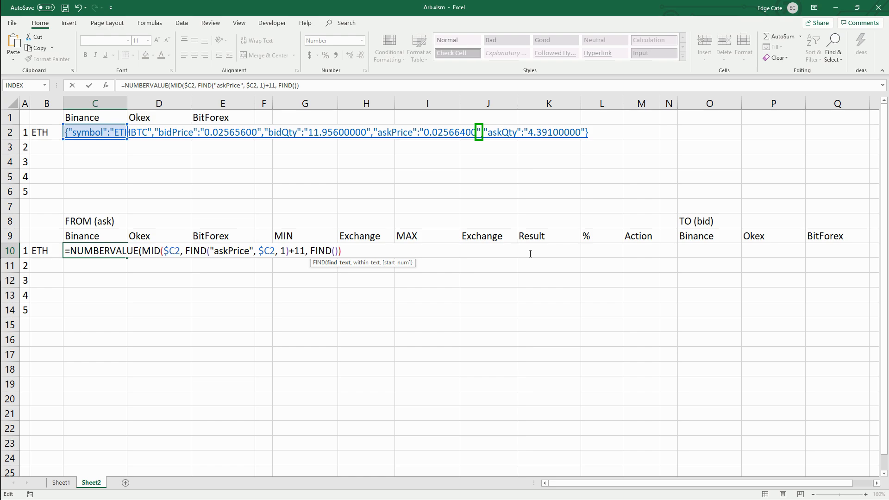
{"action": "type", "text": "CHAR(34),"}
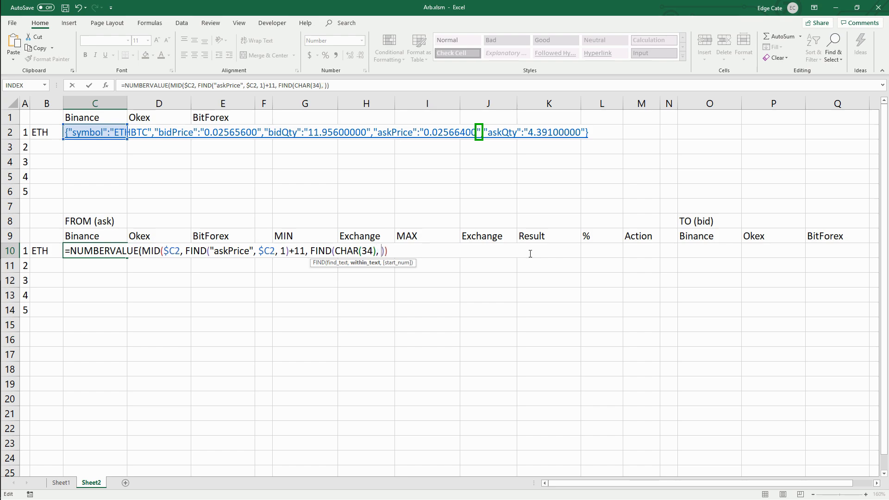
{"action": "type", "text": "$C2,"}
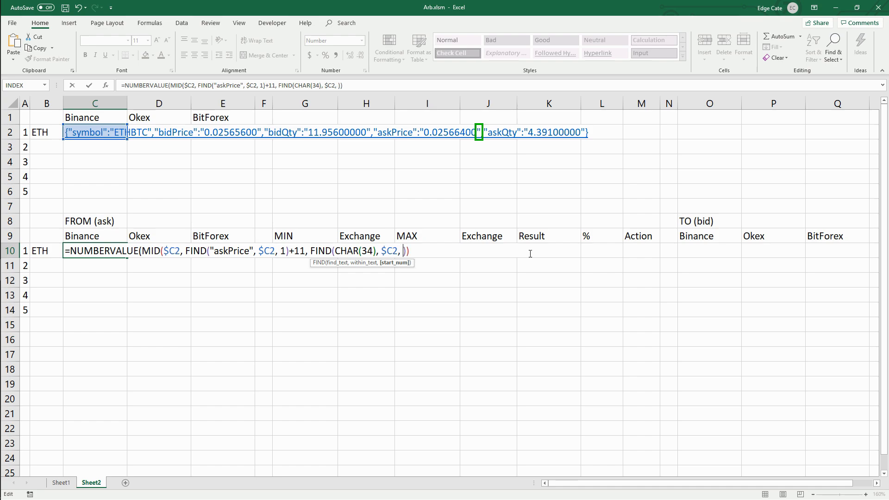
{"action": "type", "text": "FIND("}
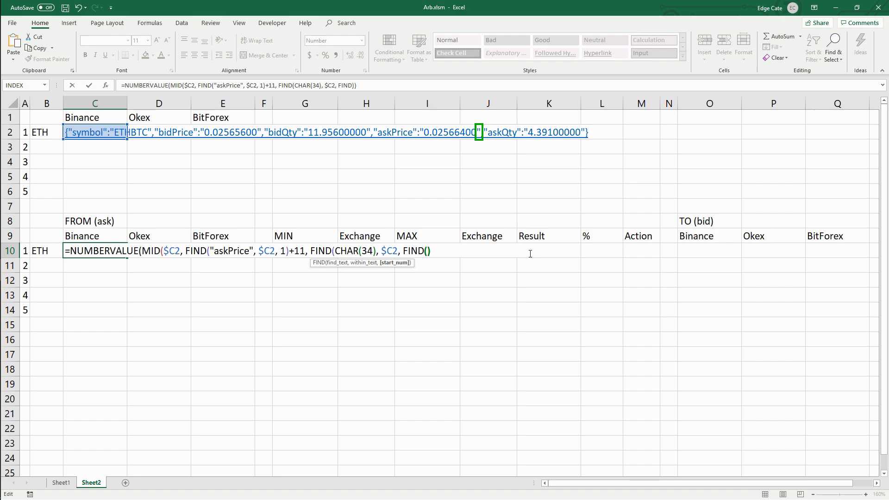
{"action": "type", "text": "\"askPri"}
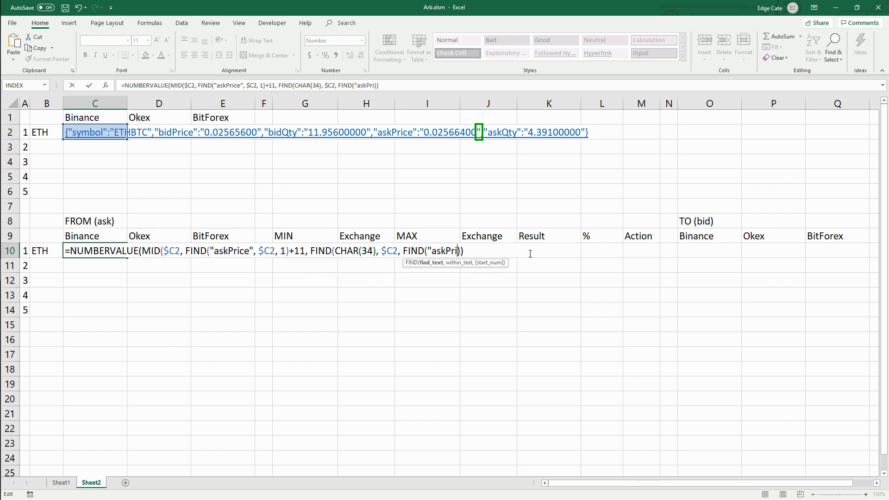
{"action": "type", "text": "ce\", $C"}
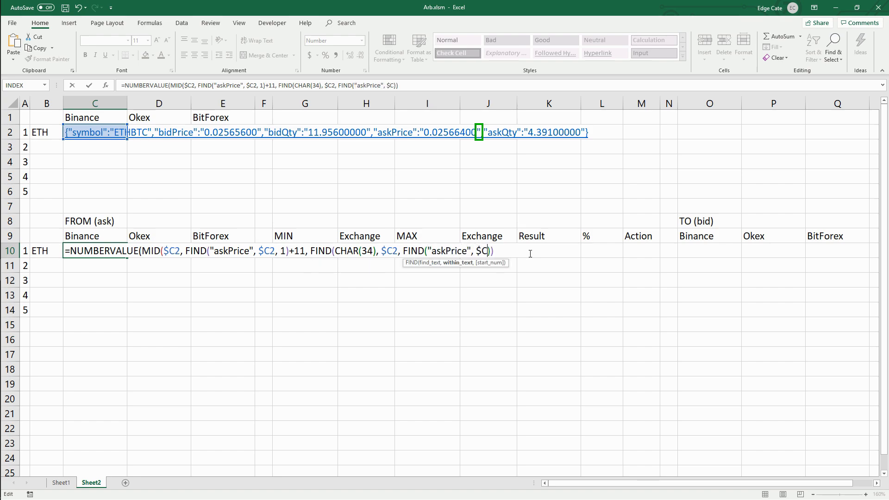
{"action": "type", "text": "2,"}
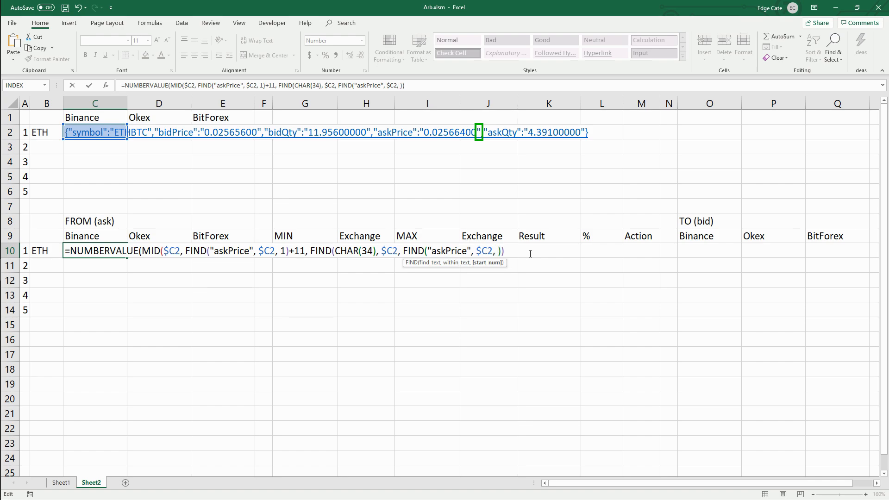
{"action": "type", "text": "1"}
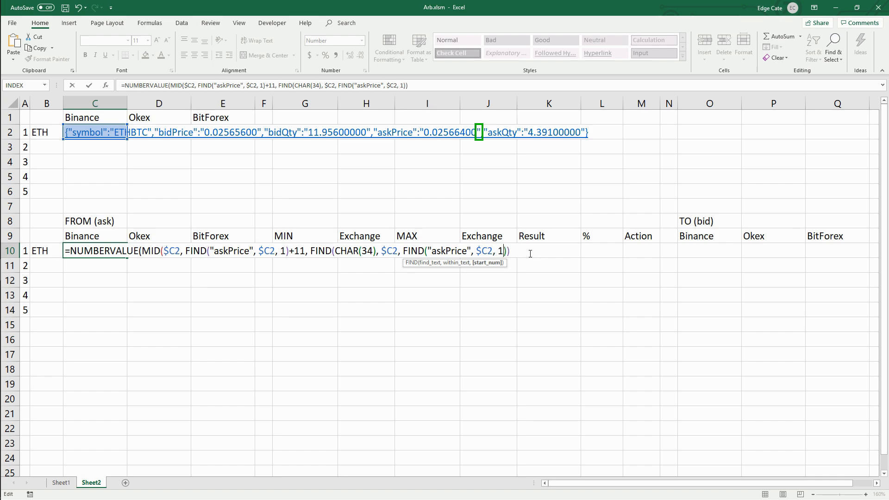
{"action": "type", "text": "+1"}
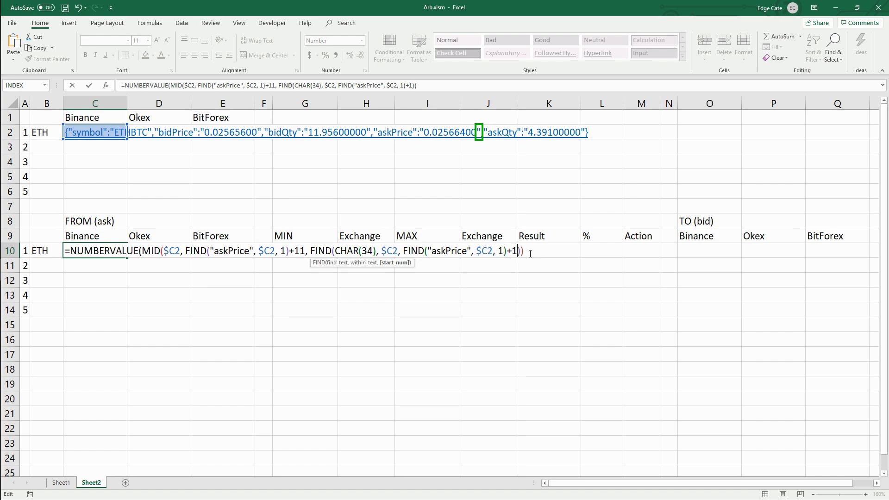
Close the length with )-(FIND("askPrice",$C2,1)+11) and commit C10's ask formula
{"action": "type", "text": "1"}
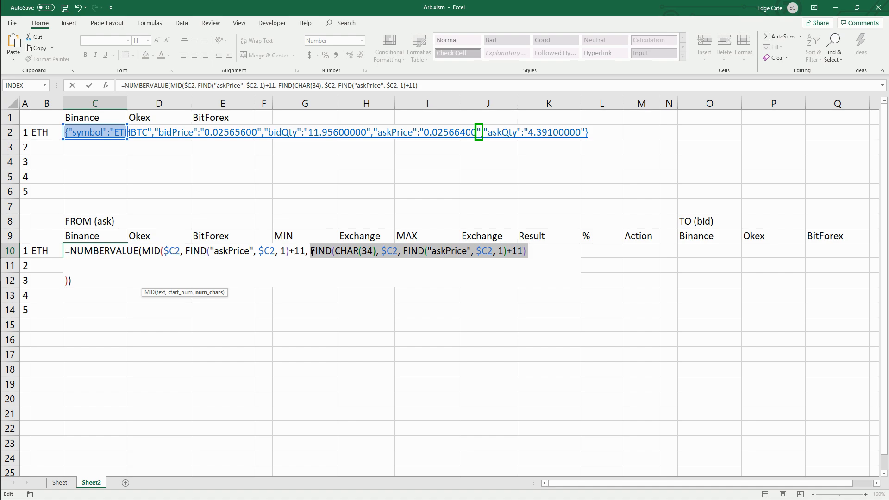
{"action": "key", "text": "Return"}
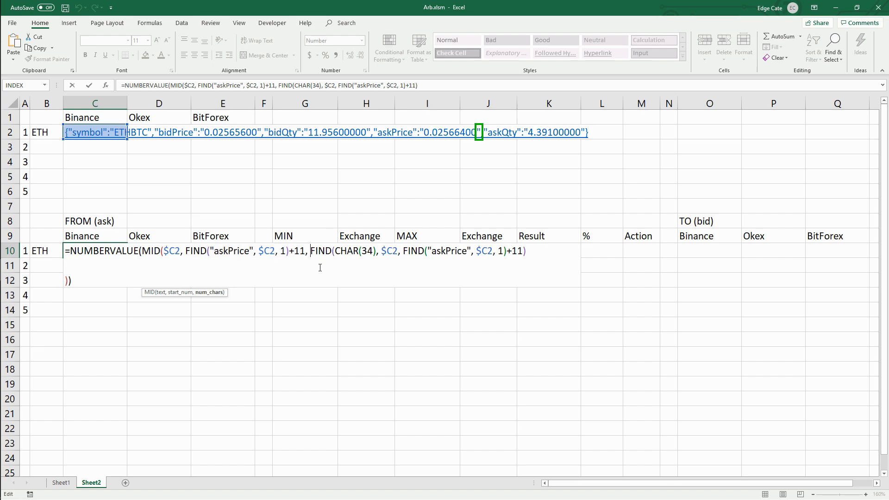
{"action": "type", "text": ")-()"}
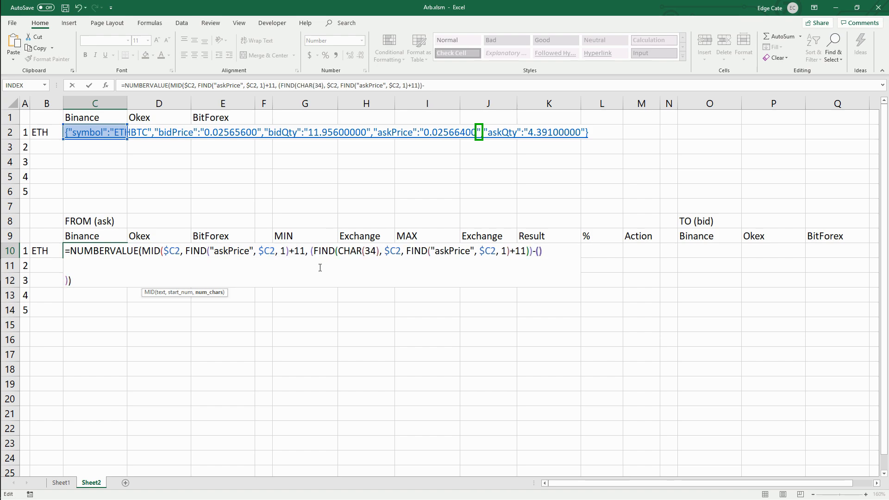
{"action": "key", "text": "Return"}
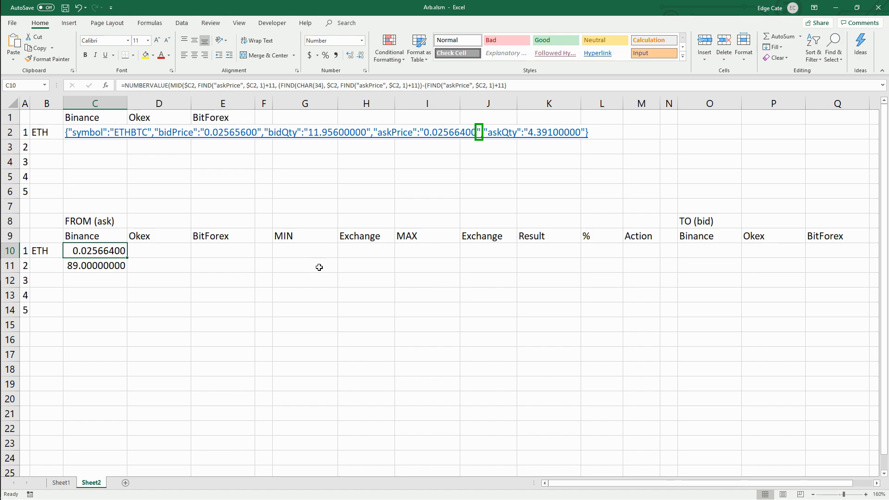
Select the Binance ticker cell C2 and leave its formula unchanged
{"action": "left_click", "coordinate": [94, 236]}
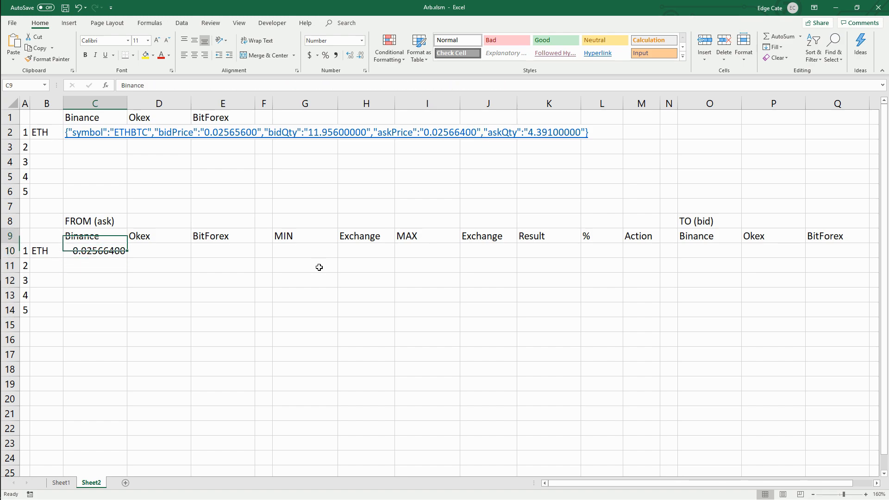
{"action": "left_click", "coordinate": [95, 132]}
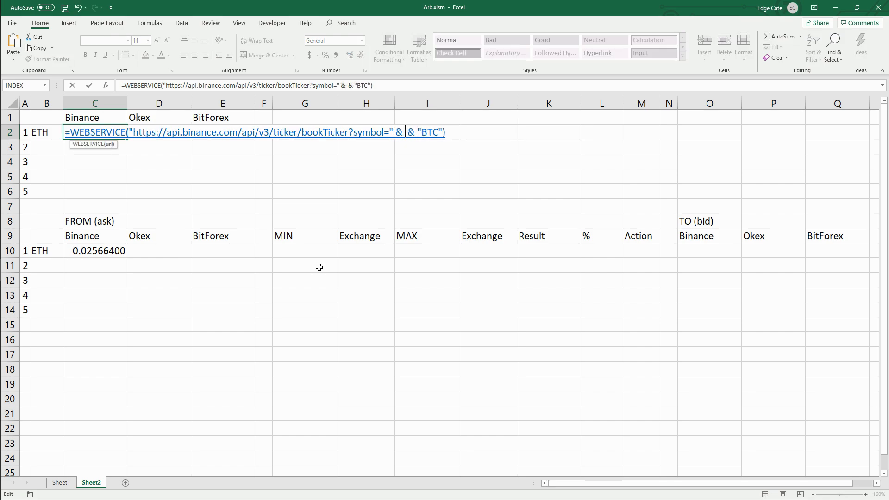
{"action": "key", "text": "Return"}
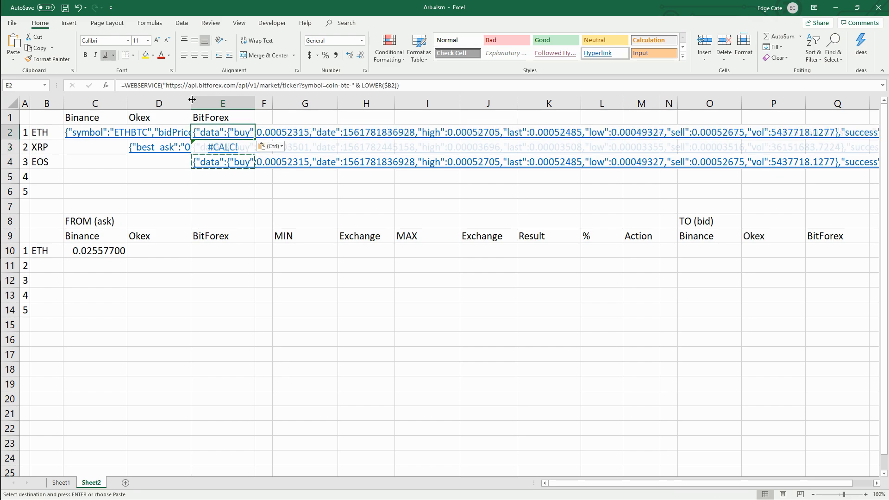
Copy the Binance ticker formula down and the C10 ask formula into D10
{"action": "left_click", "coordinate": [159, 147]}
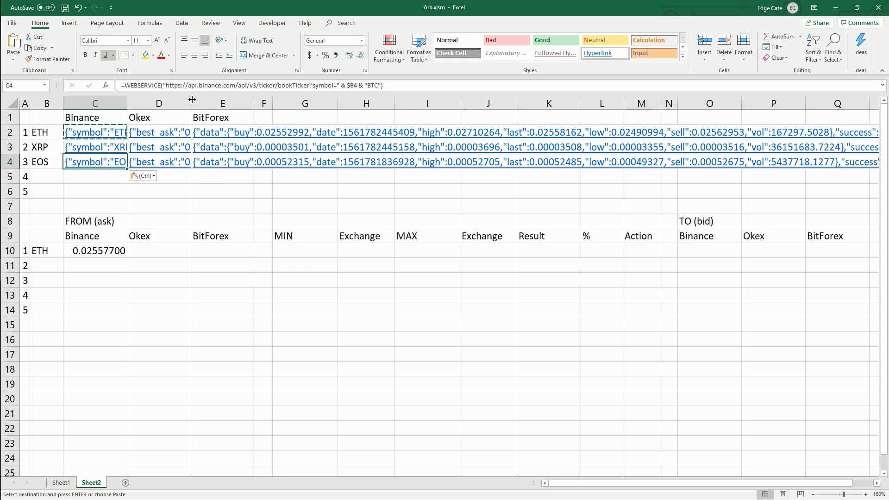
{"action": "left_click", "coordinate": [158, 251]}
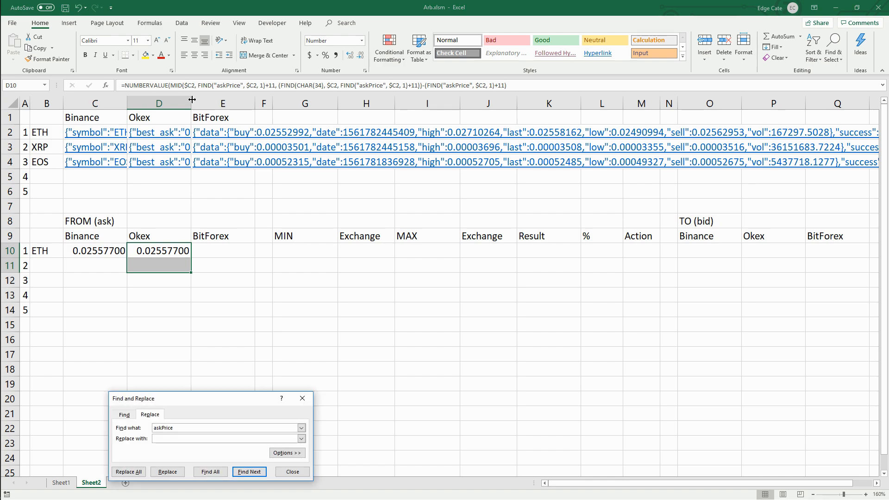
Adapt the Okex ask formula: askPrice to ask, Okex ticker reference, offset 11 to 6
{"action": "left_click", "coordinate": [128, 472]}
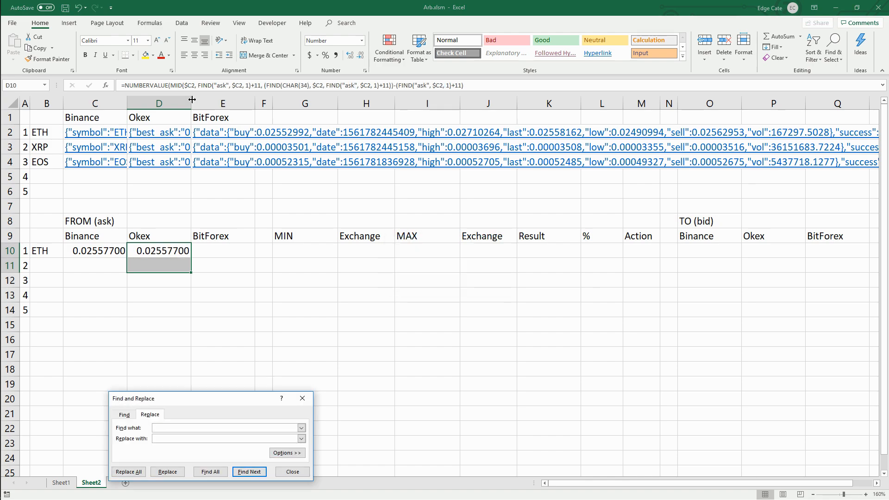
{"action": "left_click", "coordinate": [128, 472]}
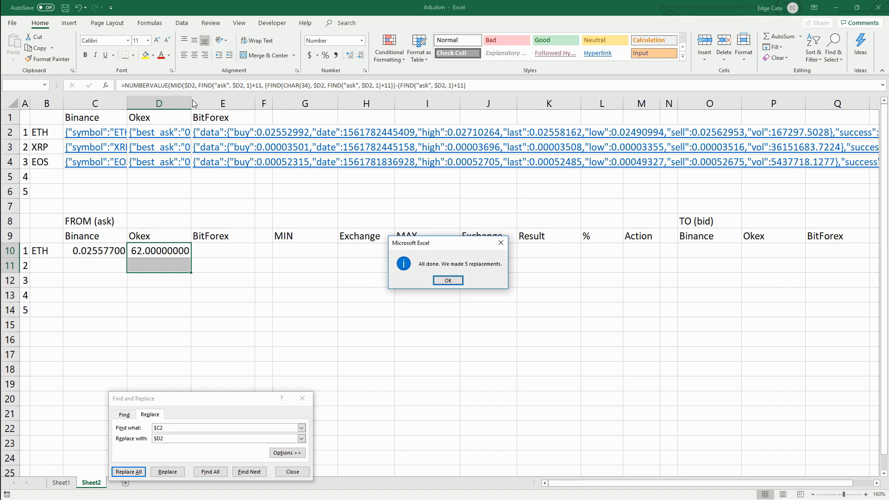
{"action": "left_click", "coordinate": [128, 471]}
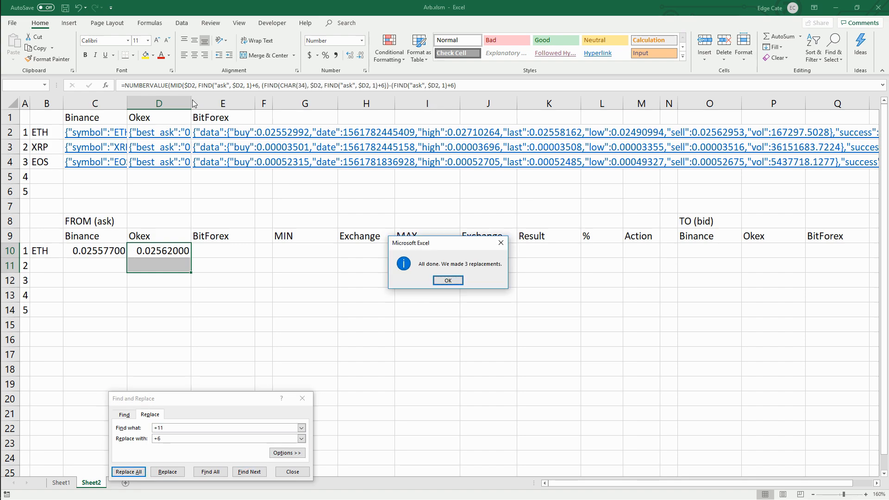
{"action": "left_click", "coordinate": [448, 280]}
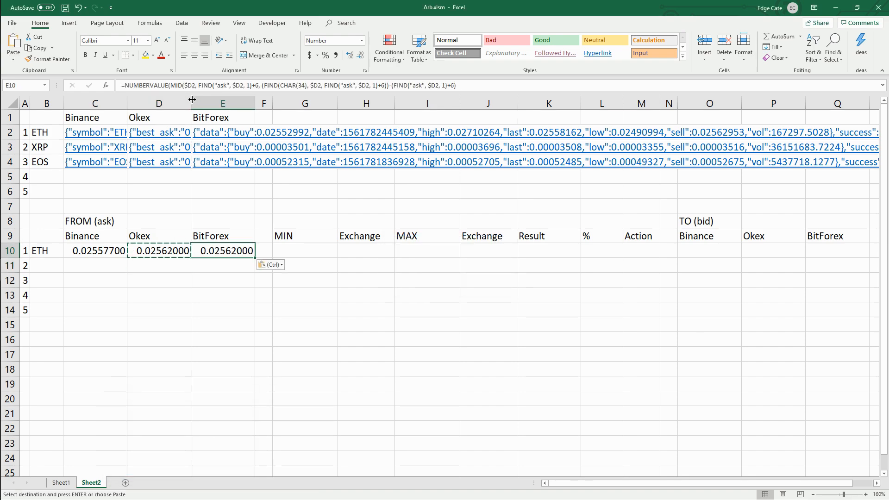
Adapt the BitForex ask formula, replacing $D2 with $E2 and applying the CHAR(34) replacement
{"action": "key", "text": "ctrl+h"}
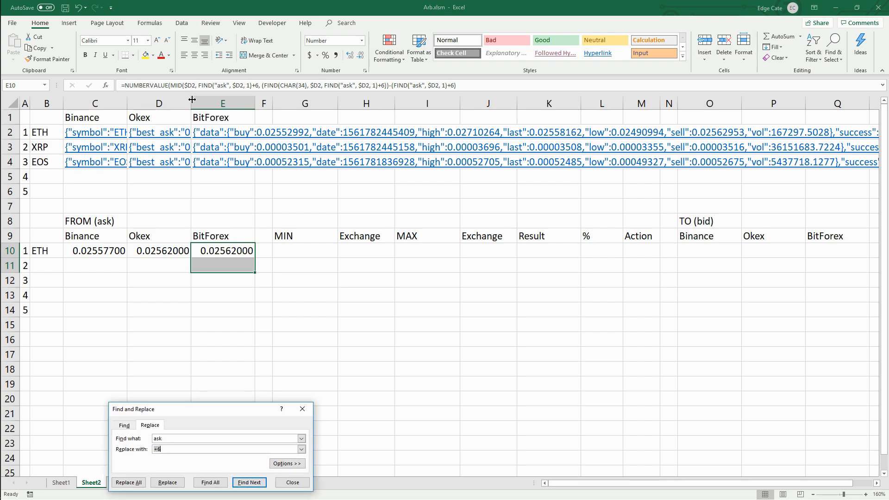
{"action": "left_click", "coordinate": [129, 482]}
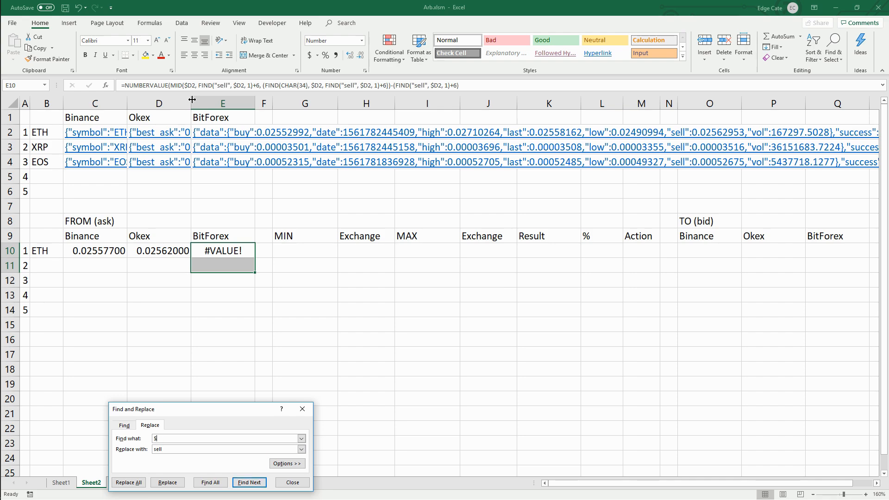
{"action": "left_click", "coordinate": [128, 482]}
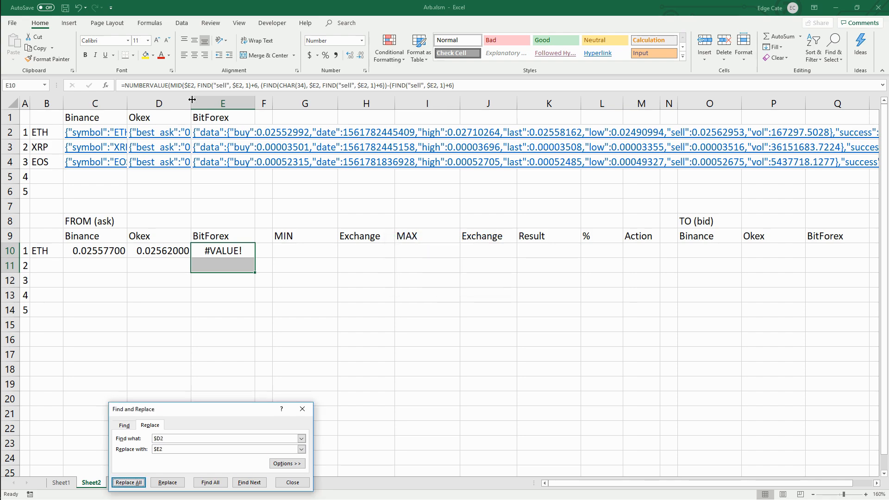
{"action": "left_click", "coordinate": [292, 483]}
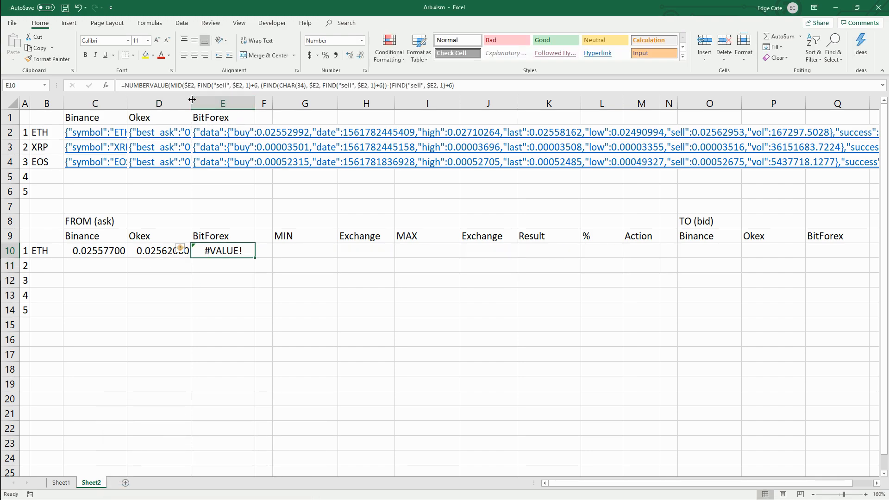
{"action": "key", "text": "ctrl+h"}
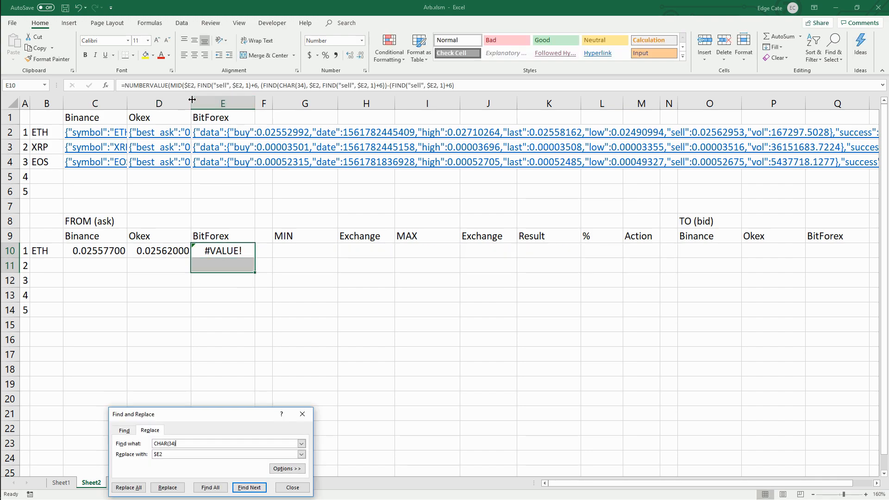
{"action": "left_click", "coordinate": [129, 487]}
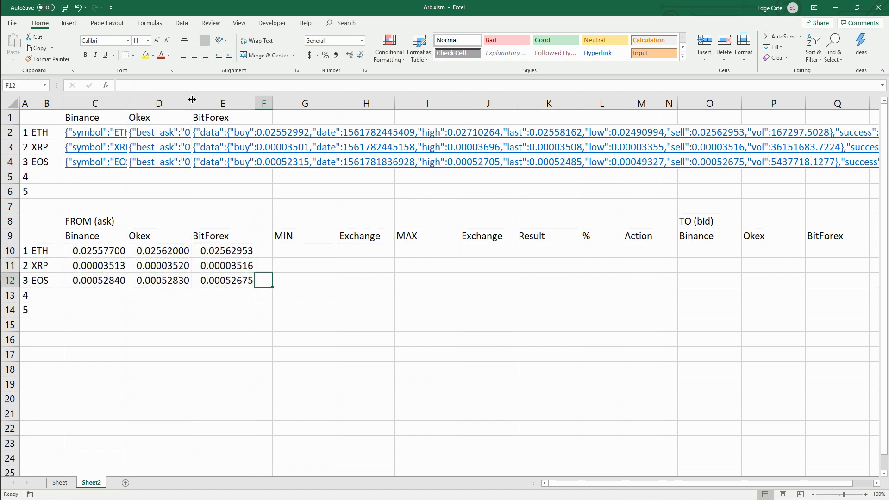
Enter =MIN(C10:E10) in G10, showing ETH's lowest ask 0.02557700
{"action": "type", "text": "=MIN(C10:E10"}
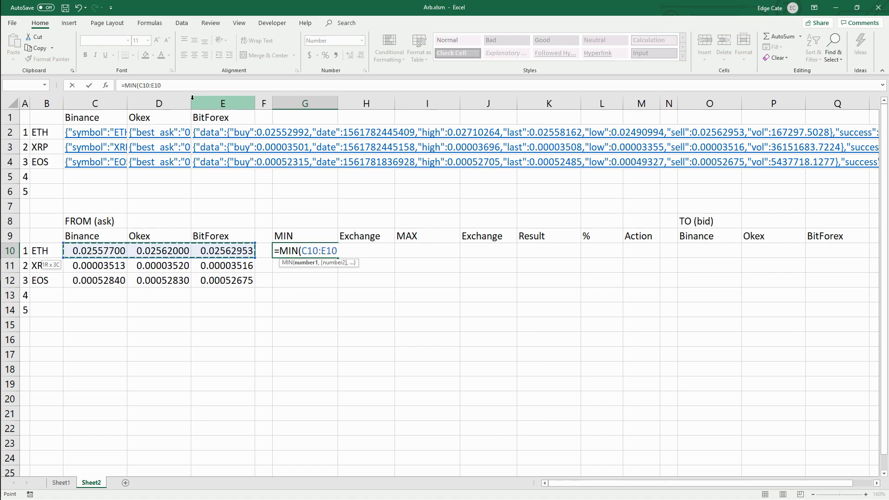
{"action": "key", "text": "Return"}
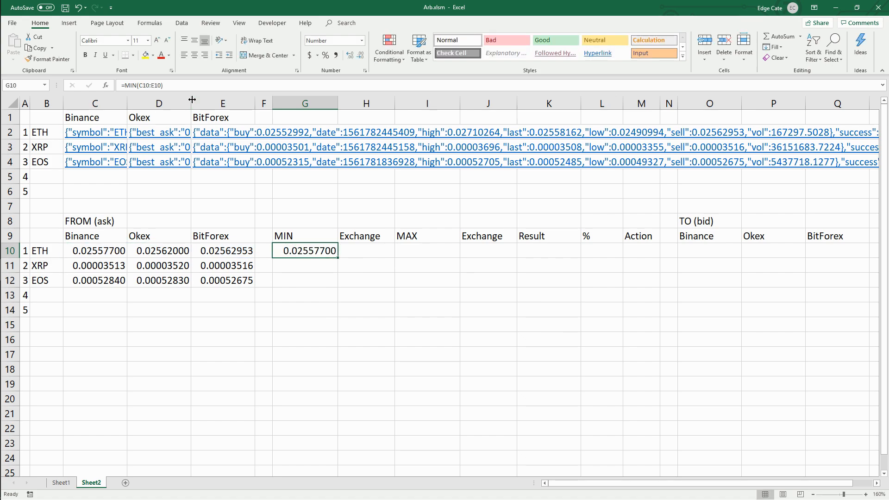
{"action": "left_click", "coordinate": [365, 251]}
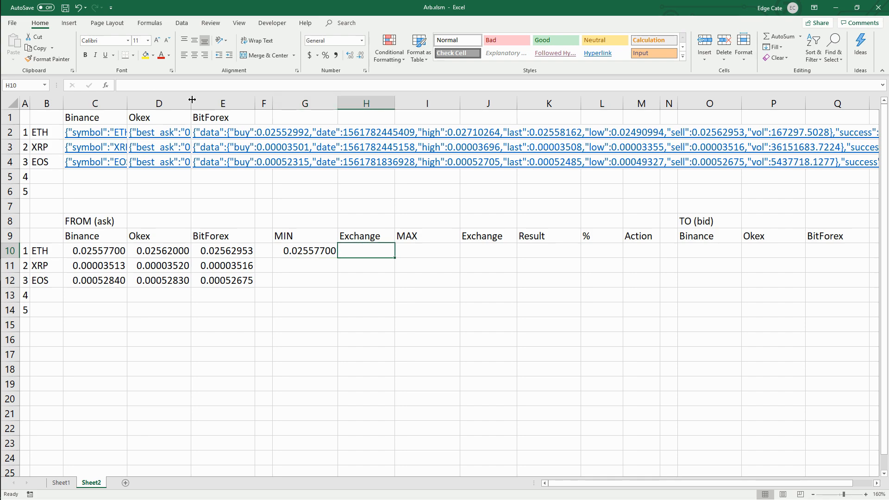
Enter the OFFSET/INDEX/MATCH(MIN(C10:E10)) lookup in H10, which returns Binance
{"action": "type", "text": "="}
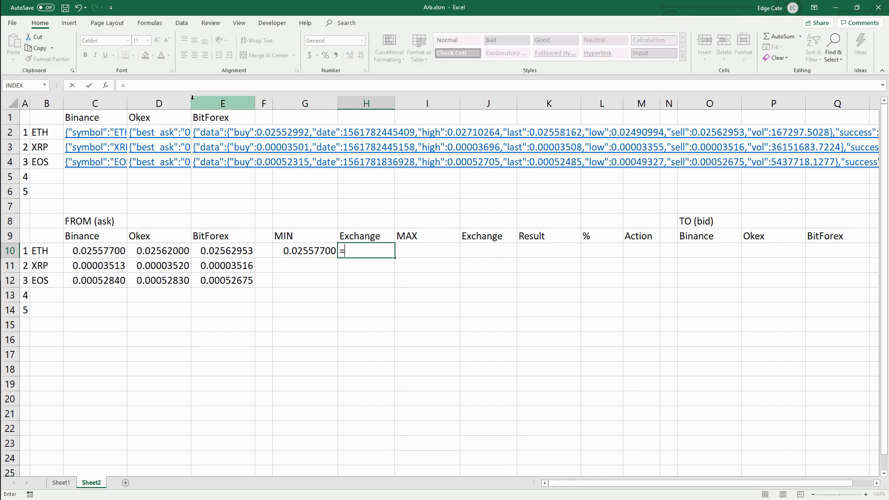
{"action": "type", "text": "INDEX("}
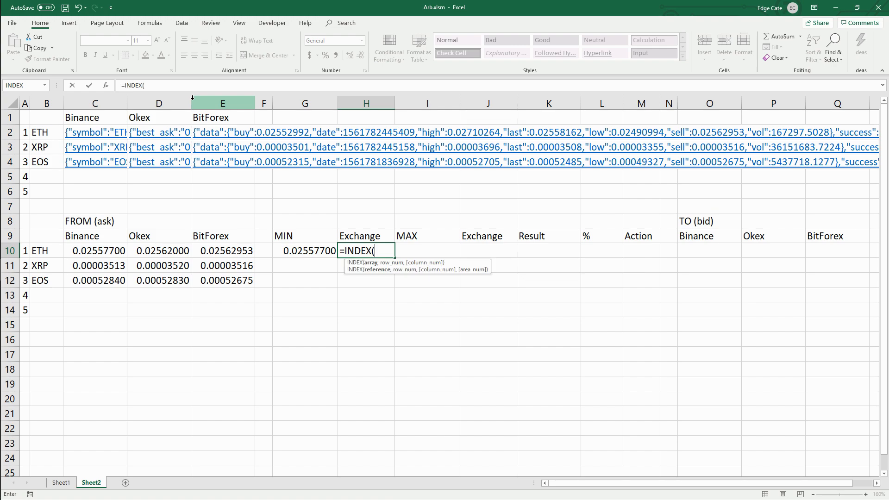
{"action": "left_click", "coordinate": [305, 250]}
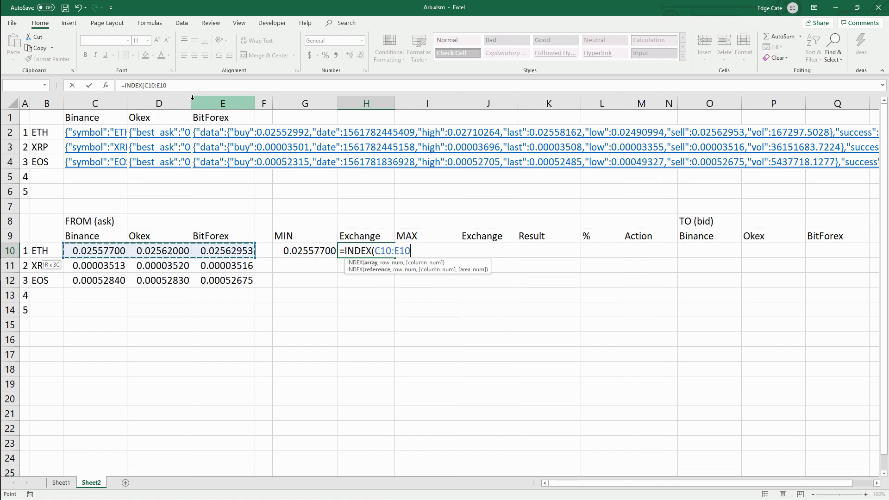
{"action": "type", "text": ","}
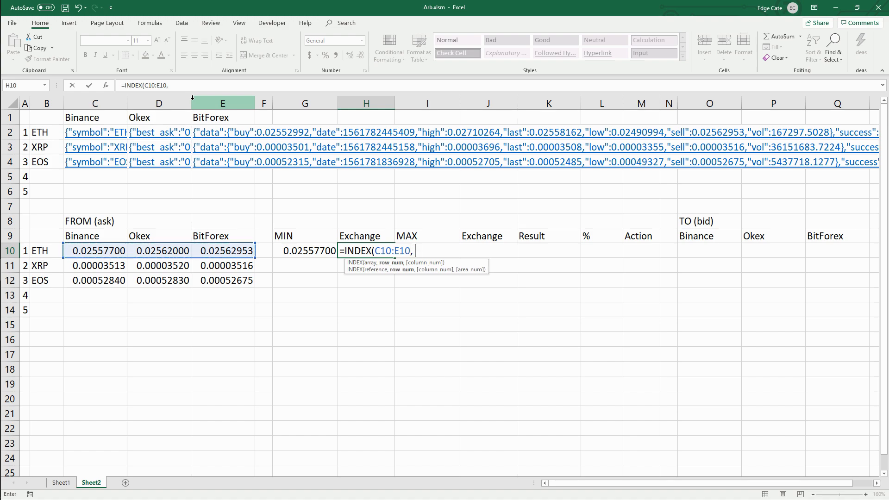
{"action": "type", "text": "1,"}
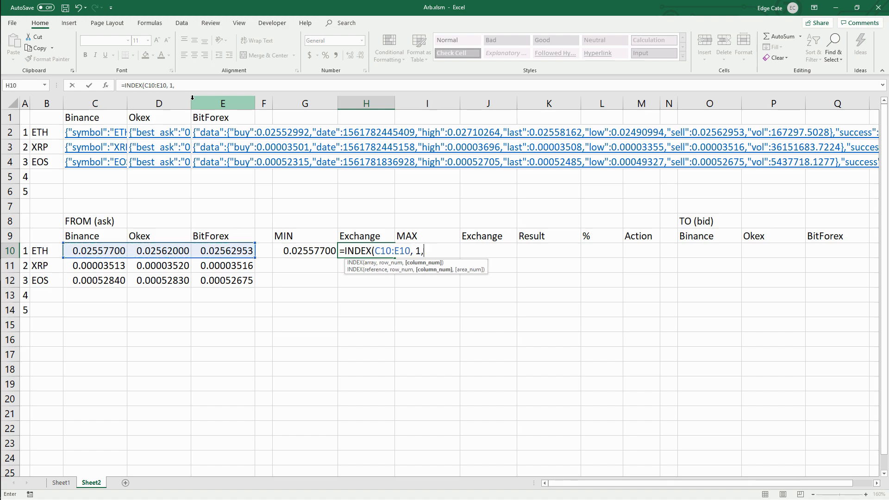
{"action": "type", "text": "MATCH"}
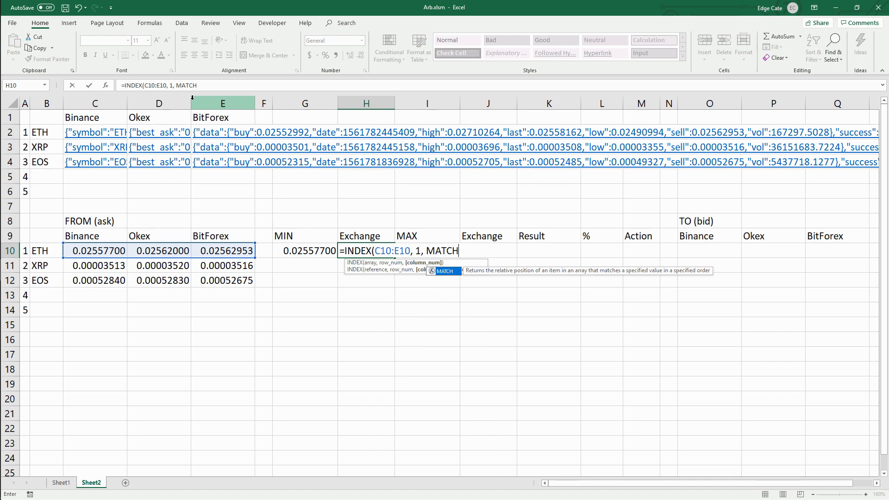
{"action": "type", "text": "("}
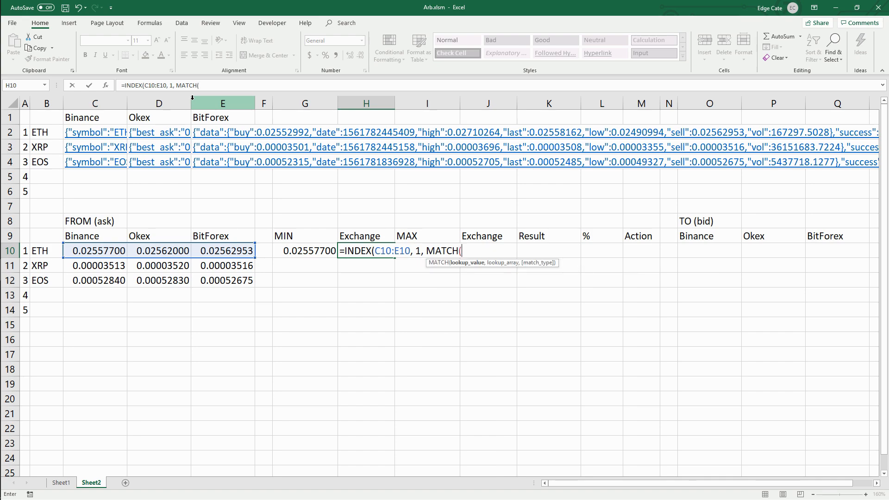
{"action": "type", "text": "MIN(G10:E10), C10:E10"}
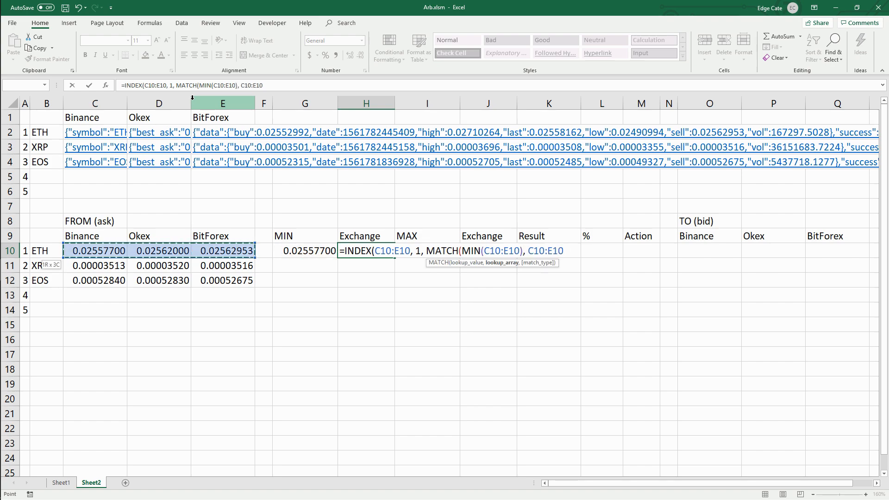
{"action": "type", "text": ", 0"}
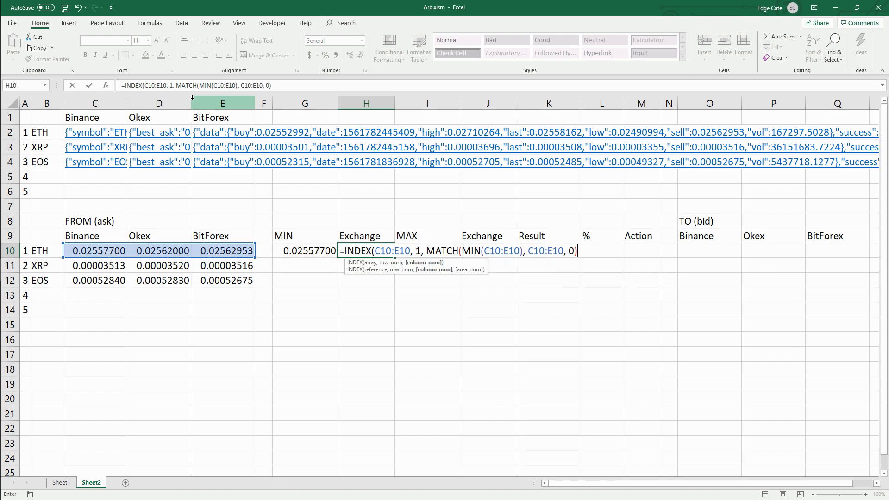
{"action": "type", "text": "OFFSET("}
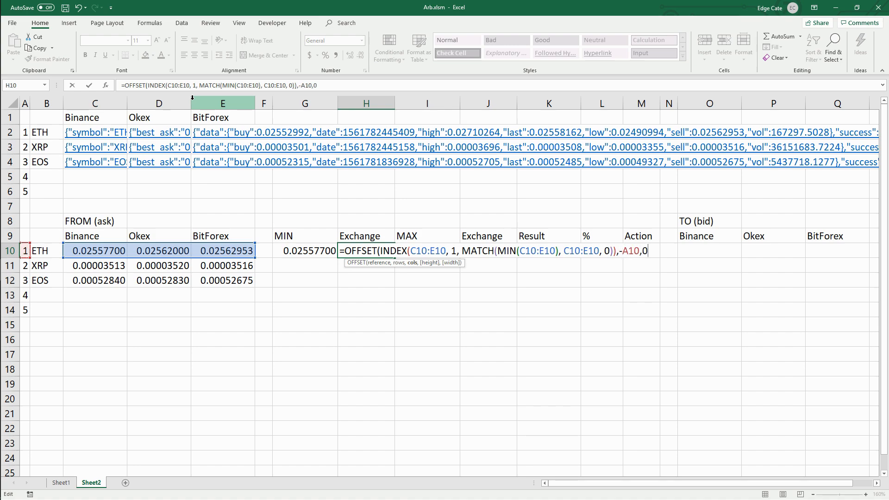
{"action": "key", "text": "Return"}
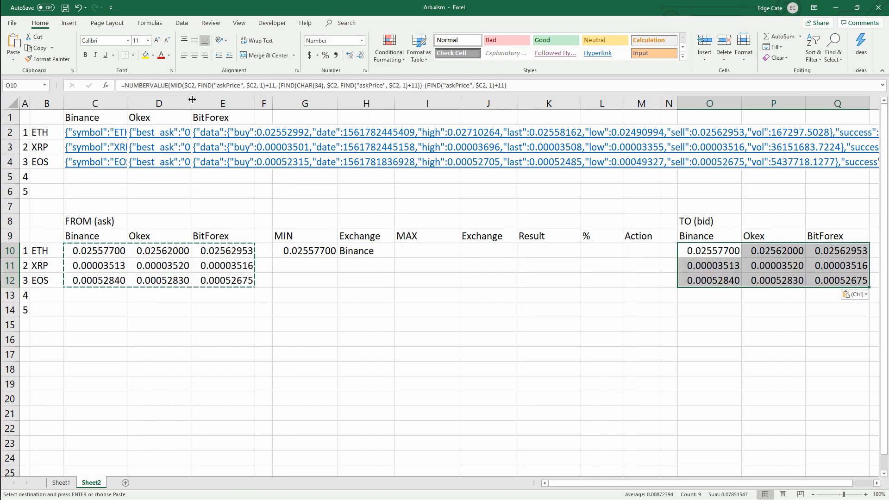
Use Find and Replace to swap askPrice for bidPrice and sell for buy in the bid grid
{"action": "key", "text": "ctrl+h"}
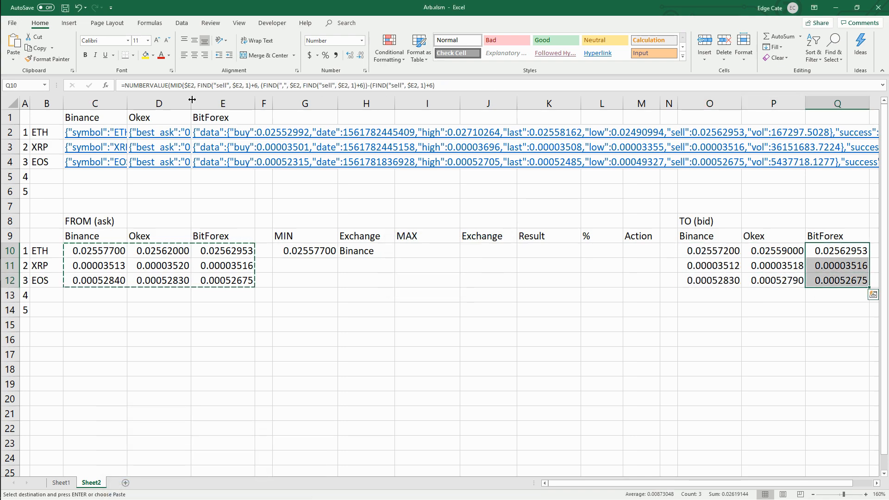
{"action": "left_click", "coordinate": [129, 487]}
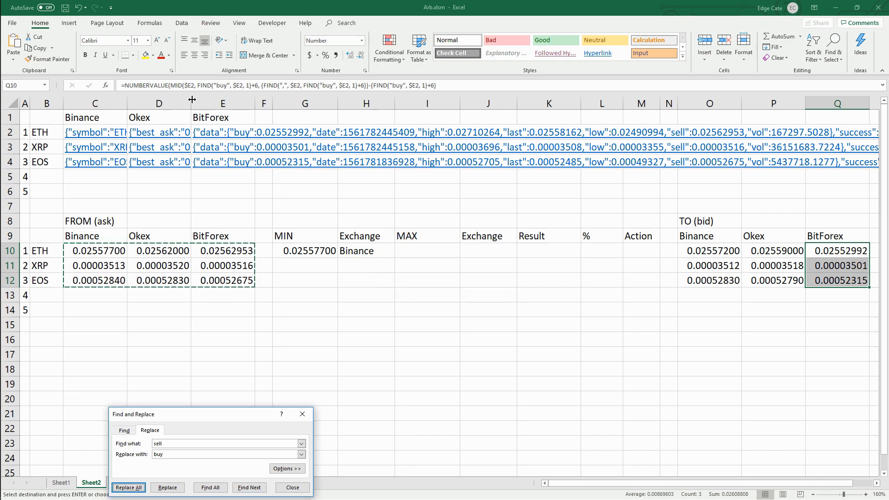
{"action": "left_click", "coordinate": [291, 487]}
{"action": "type", "text": "=J10"}
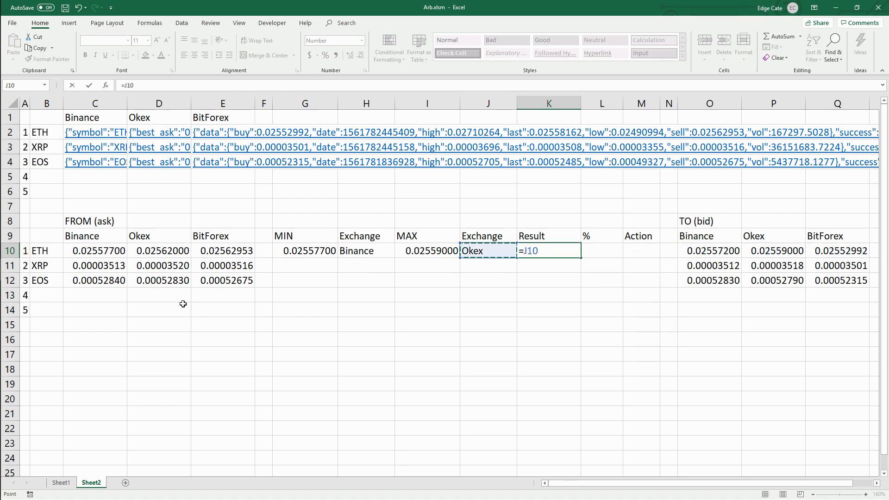
Finish ETH's Result as =I10-G10 and begin the Action test =IF(L10>=10 in M10
{"action": "type", "text": "-G10"}
{"action": "left_click", "coordinate": [642, 251]}
{"action": "type", "text": "=IF(L10"}
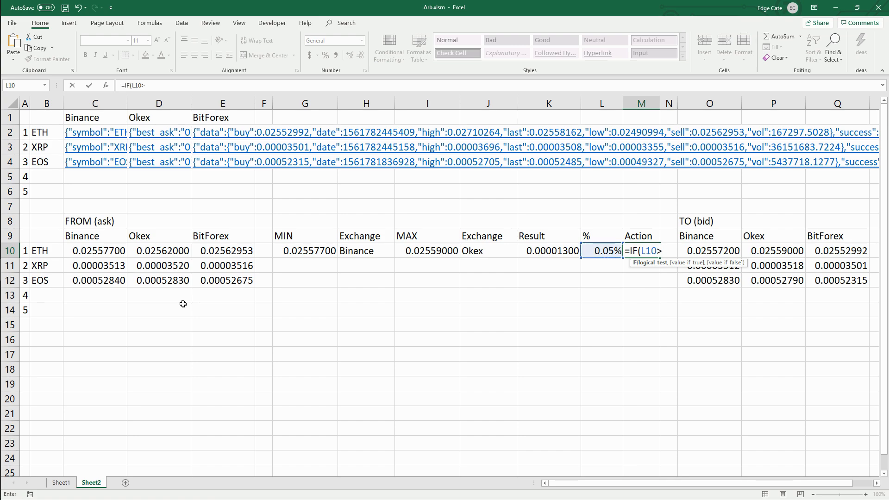
{"action": "type", "text": ">= 10"}
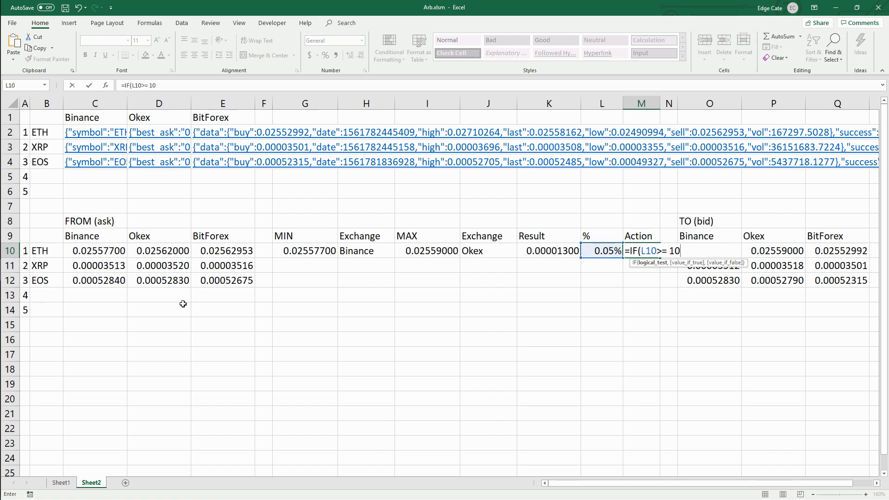